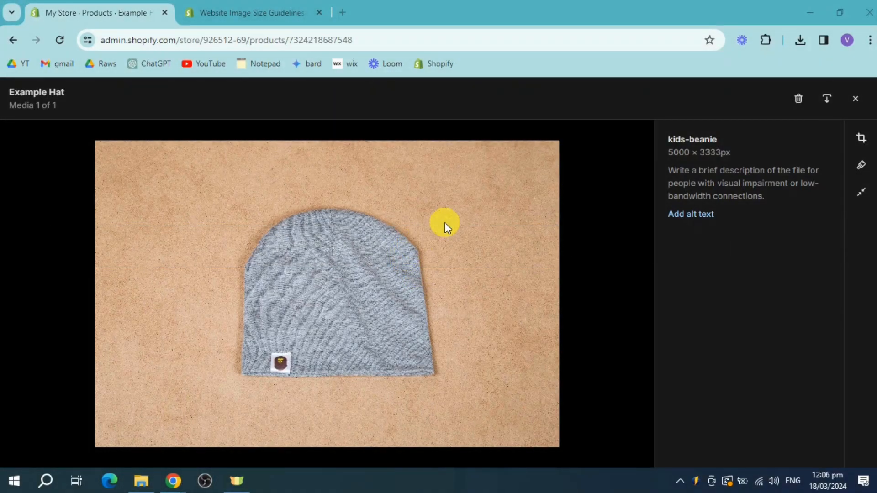
mouse_move(243, 238)
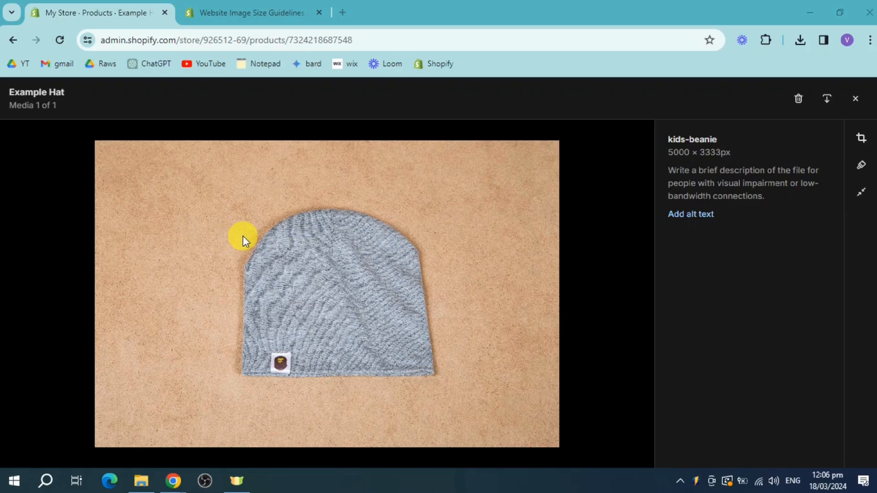
mouse_move(250, 235)
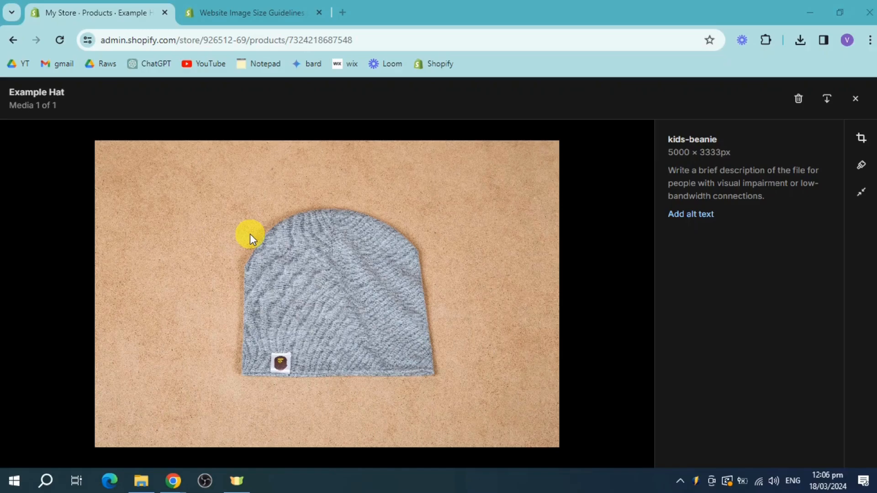
mouse_move(290, 218)
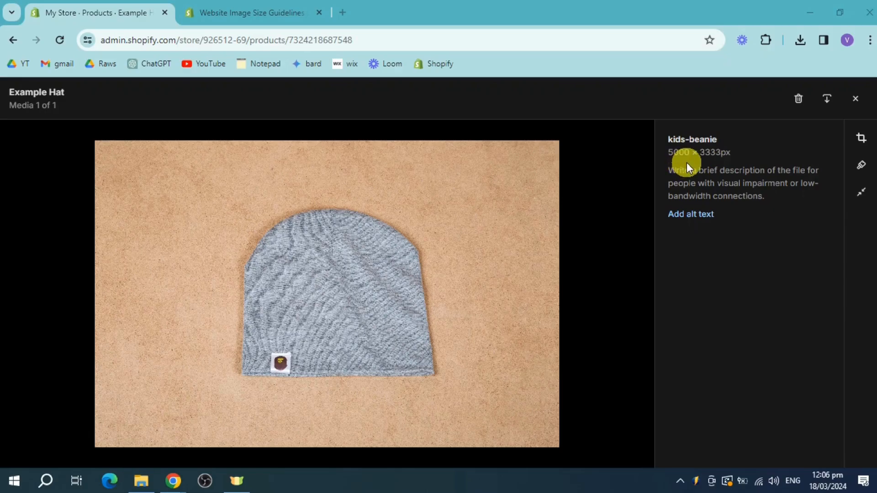
mouse_move(716, 167)
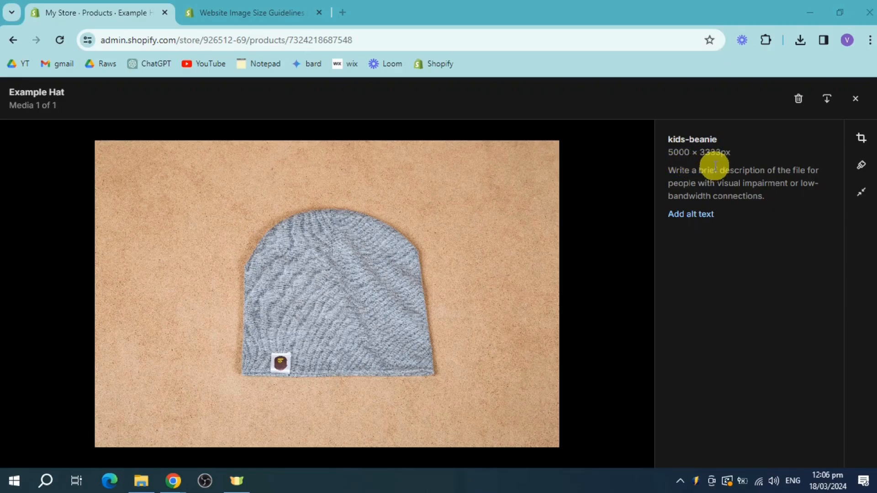
Step: Switch to the Website Image Size Guidelines article to read its pixel-size and ~500 KB file-size advice
click(251, 12)
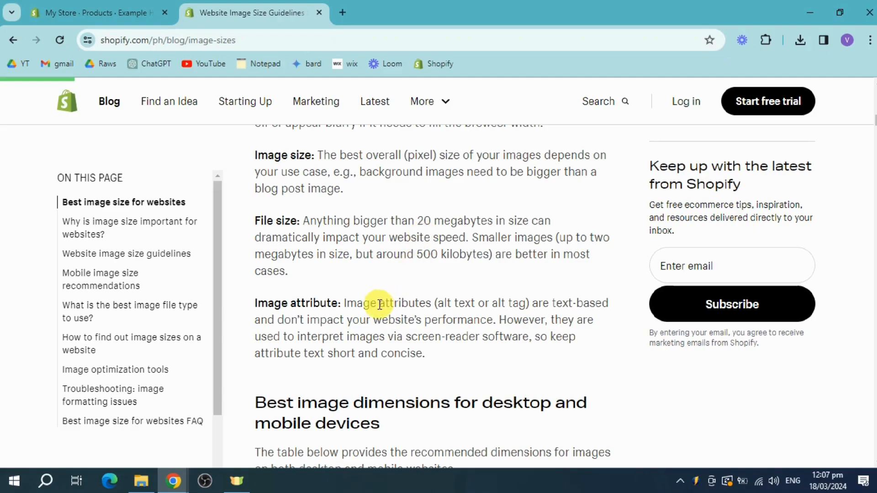
mouse_move(479, 322)
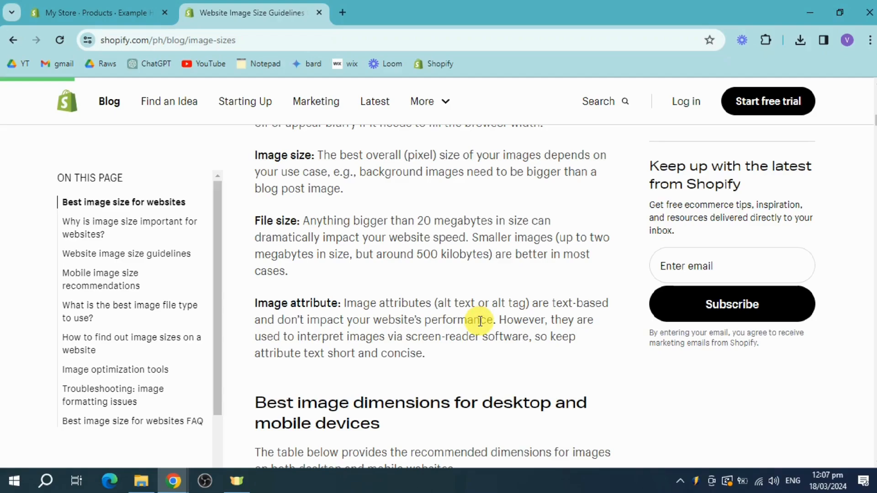
mouse_move(585, 343)
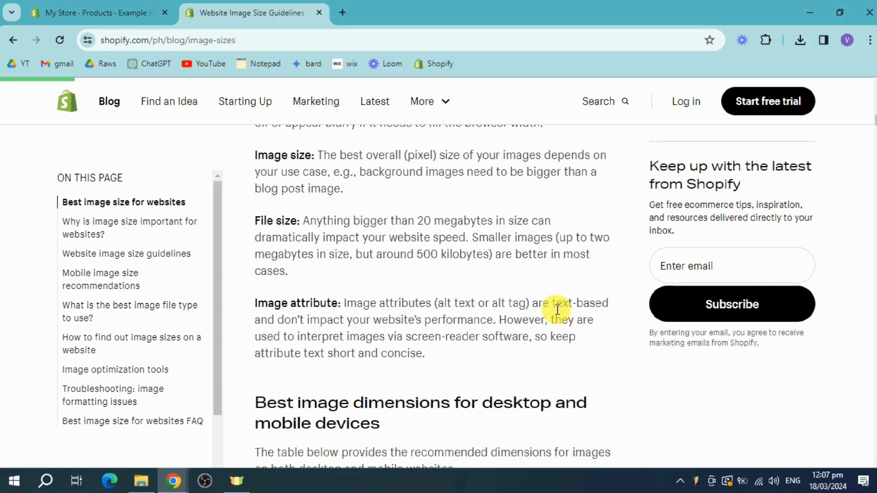
Step: Scroll the dimensions table to the 300 × 300 px Thumbnail row, then return to the hat image
scroll(down, 3)
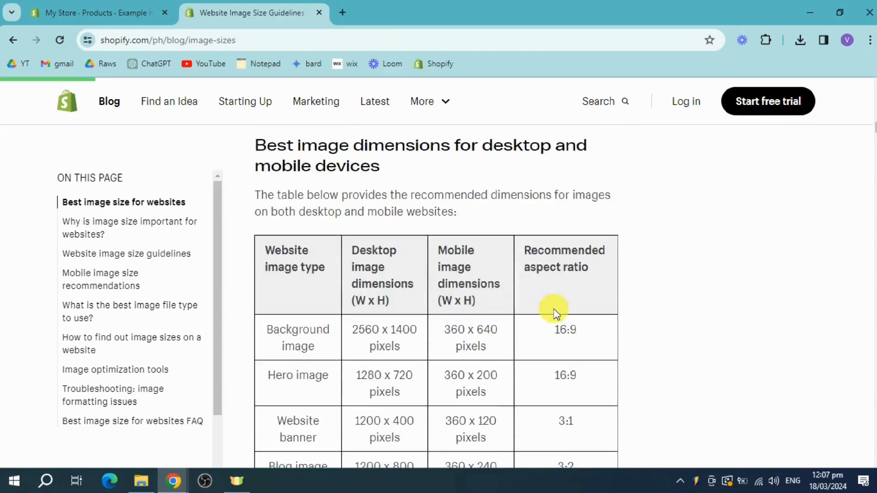
mouse_move(344, 207)
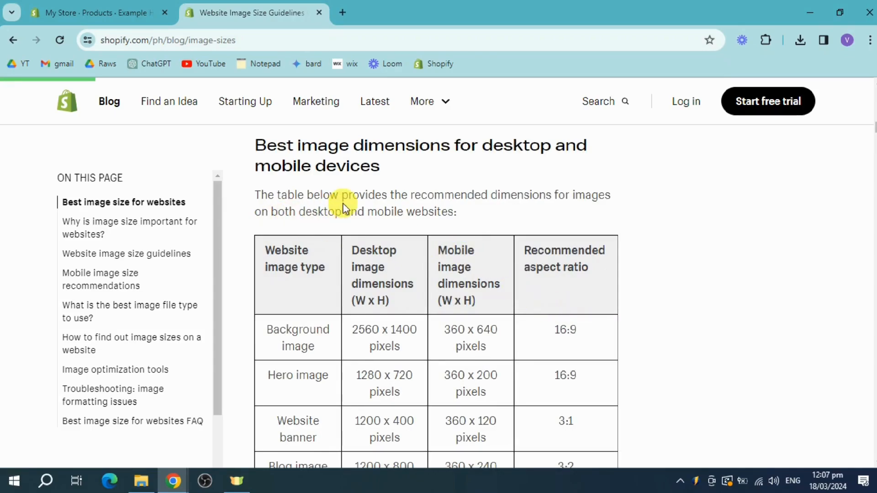
mouse_move(486, 151)
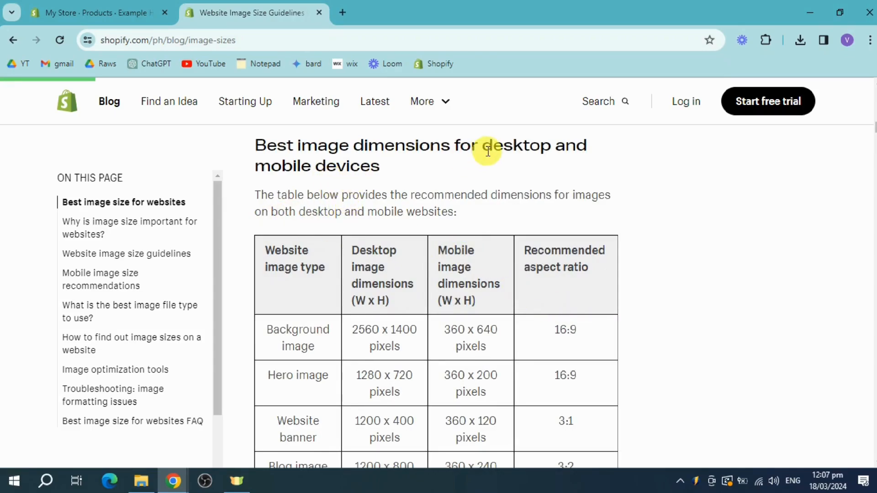
scroll(down, 3)
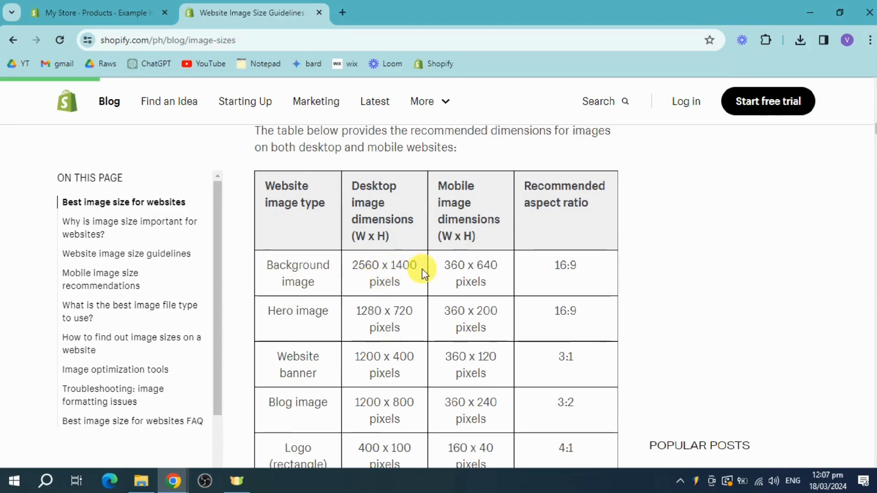
mouse_move(456, 274)
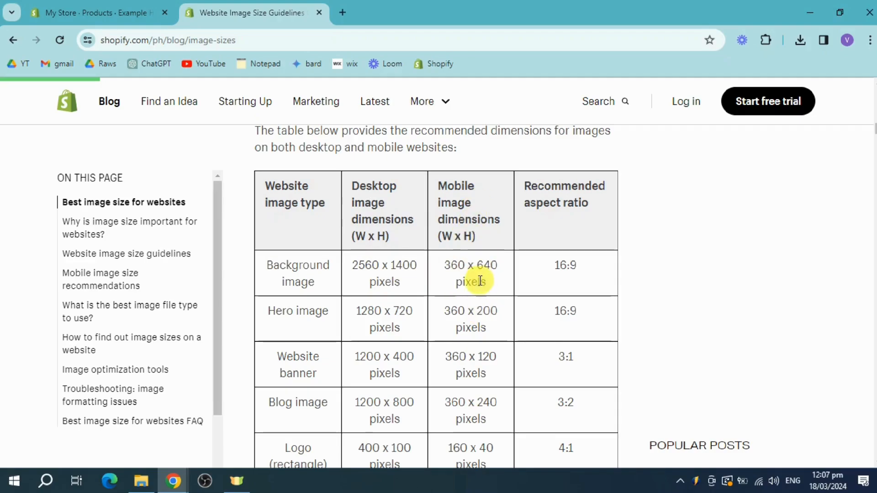
scroll(down, 3)
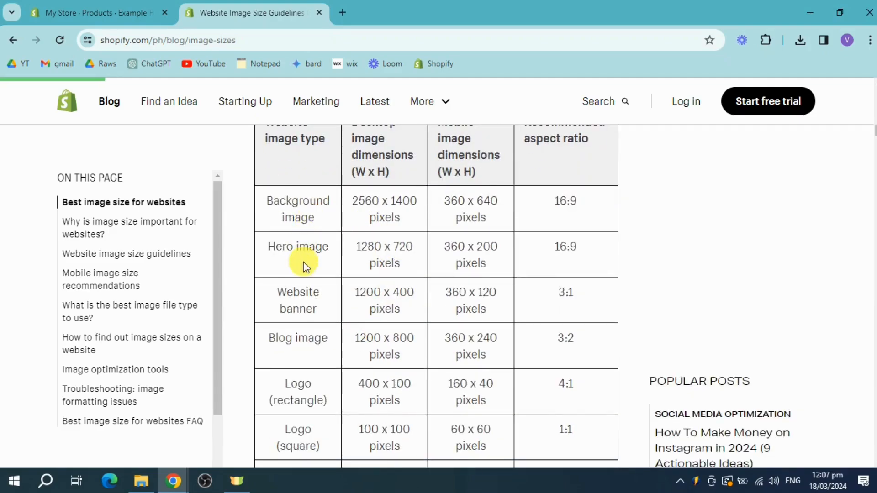
scroll(down, 3)
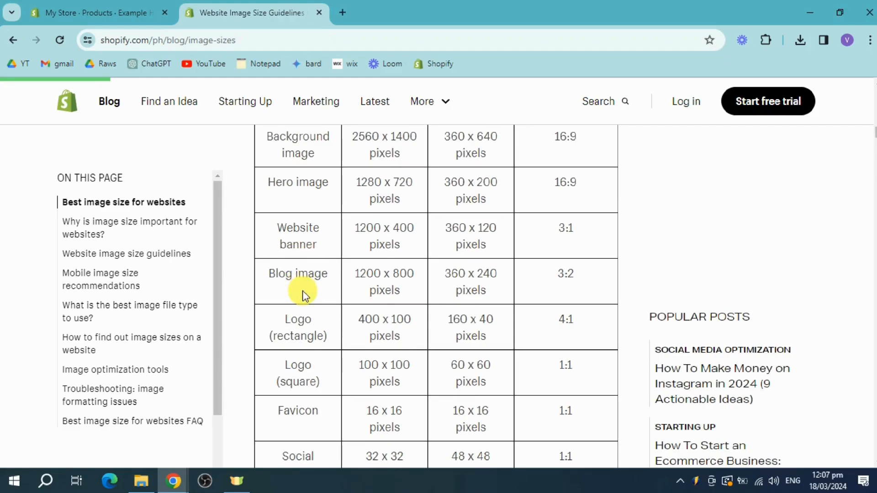
scroll(down, 3)
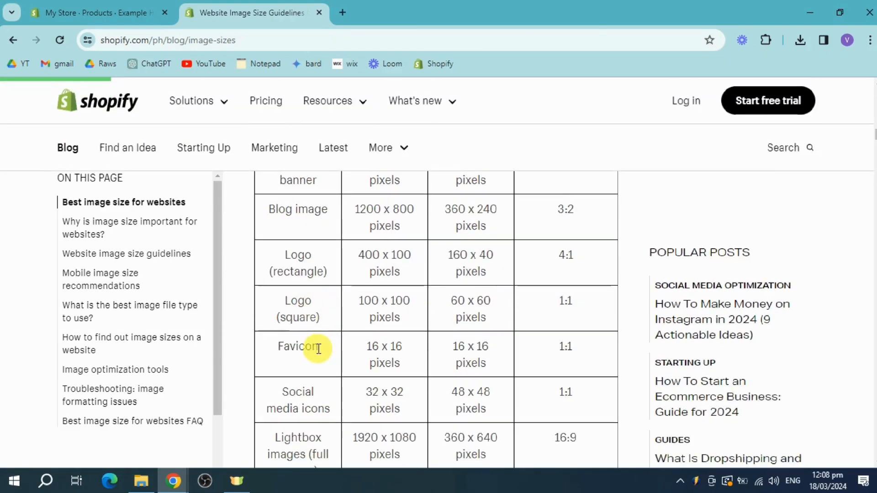
scroll(down, 3)
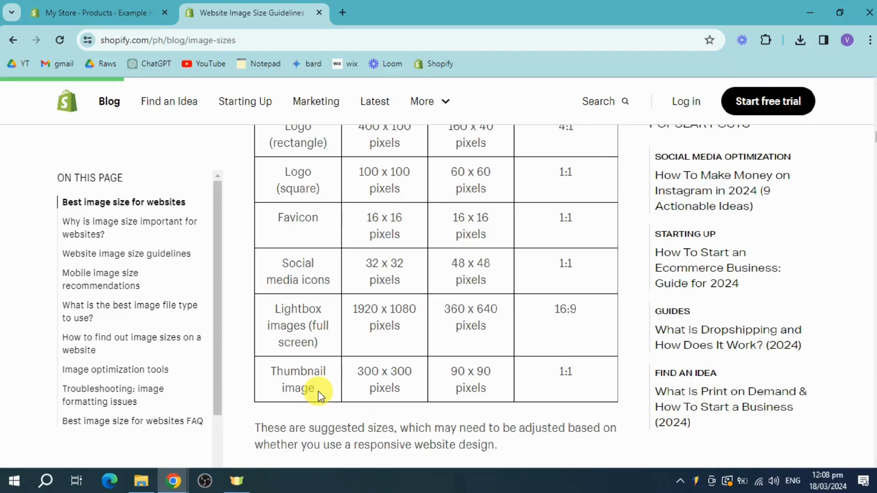
click(90, 13)
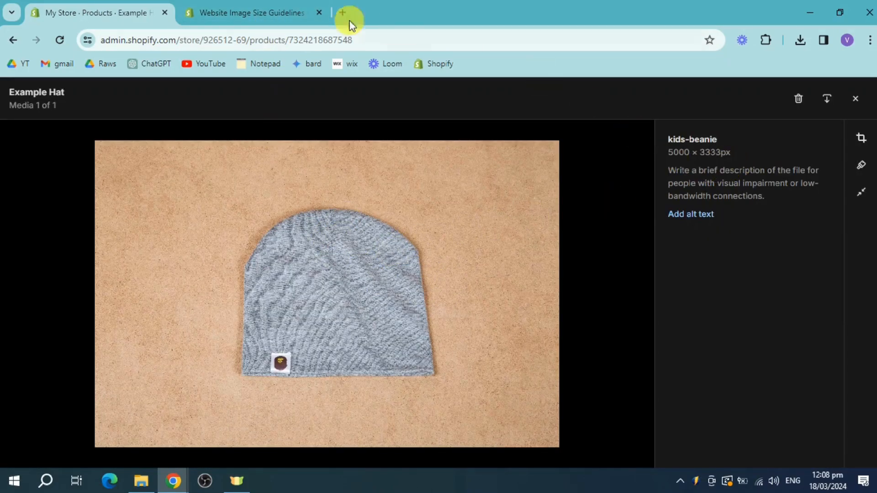
Step: Revisit the guide's thumbnail row, then return to the 5000 × 3333 px kids-beanie preview
click(252, 13)
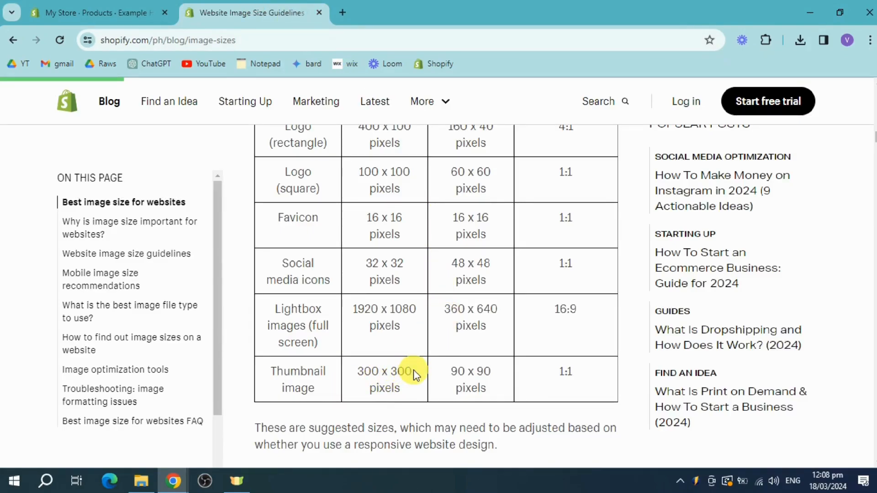
mouse_move(567, 372)
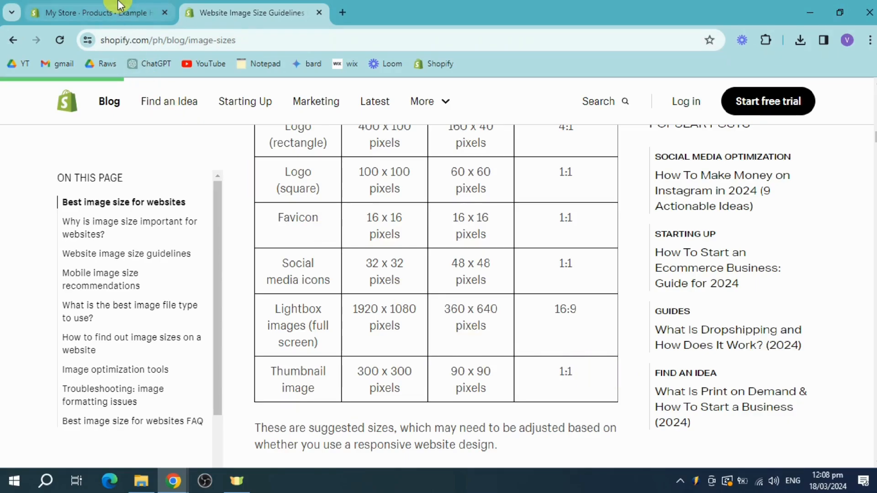
click(92, 12)
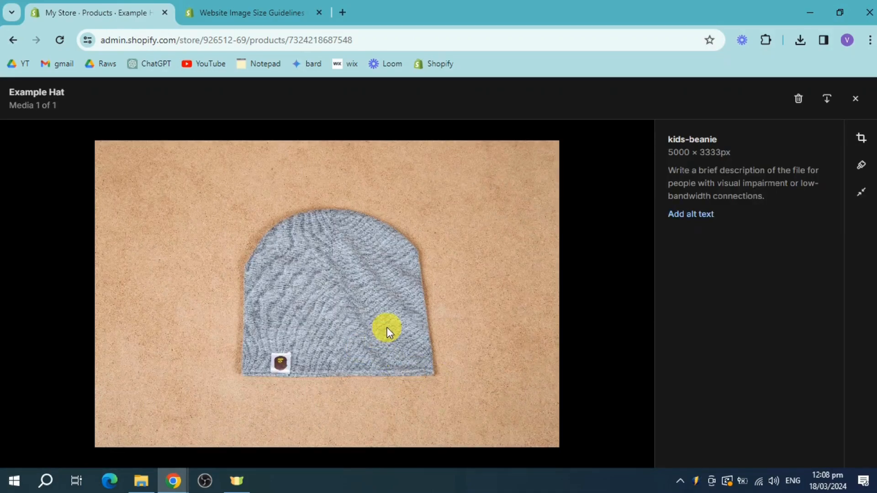
mouse_move(570, 232)
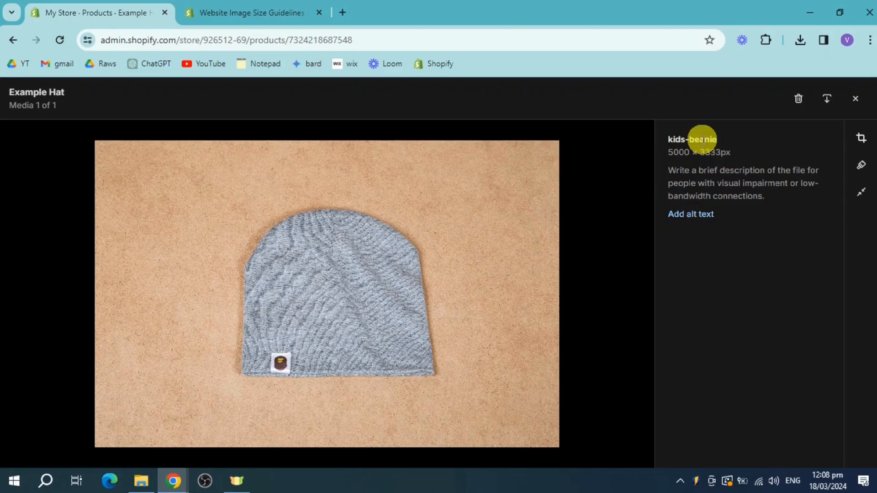
mouse_move(860, 138)
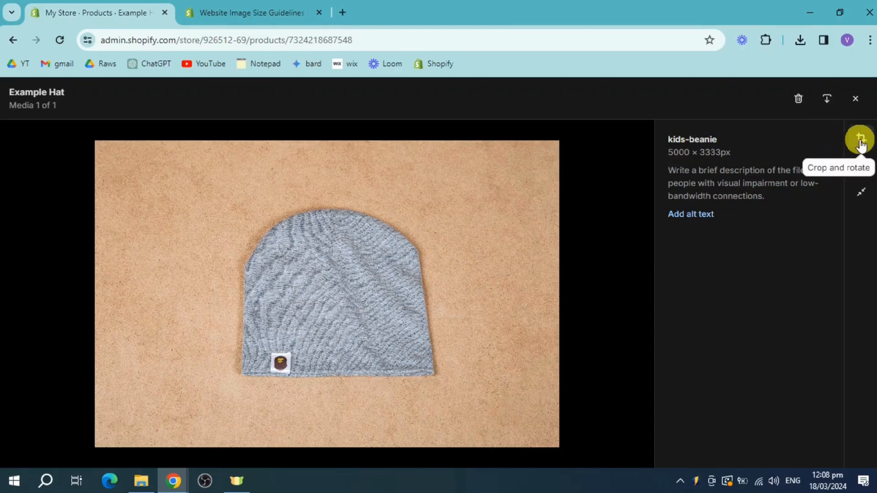
Step: Crop the kids-beanie photo to a Square ratio centred on the hat
click(860, 139)
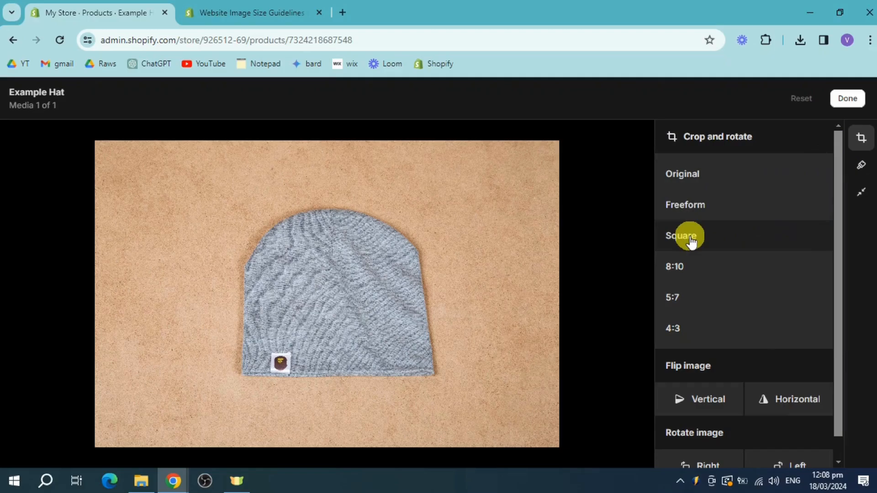
click(681, 235)
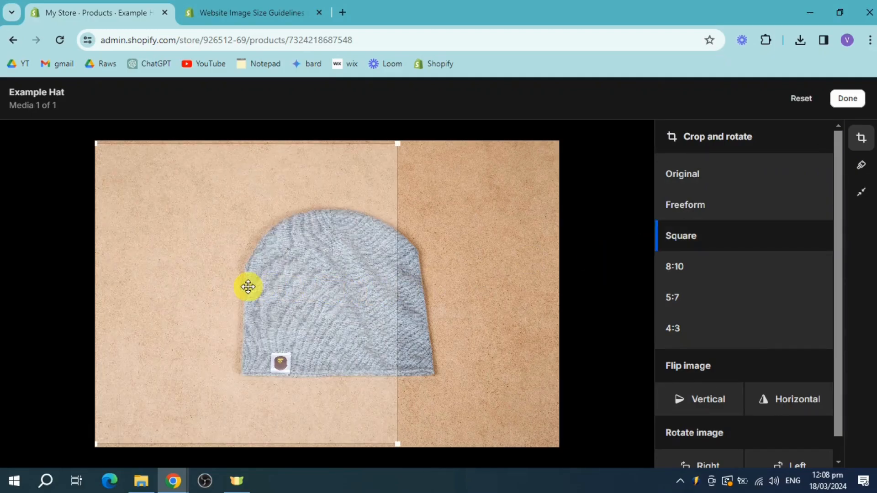
drag(248, 287, 346, 289)
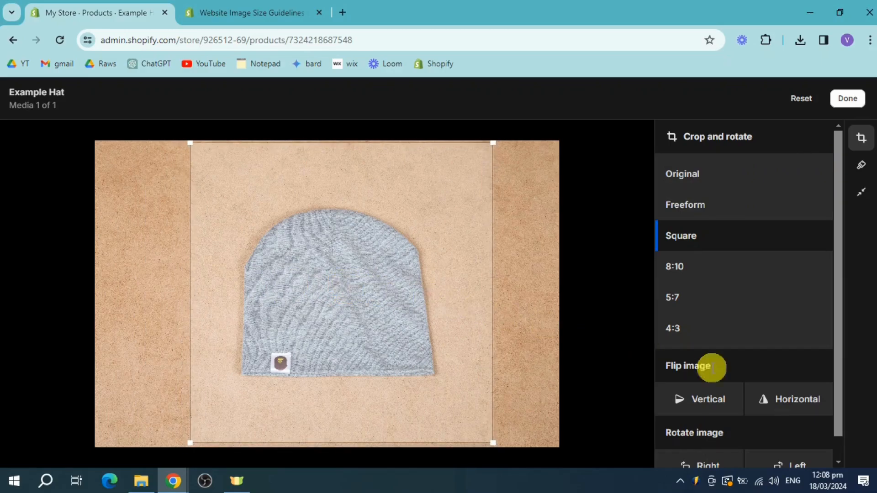
scroll(down, 3)
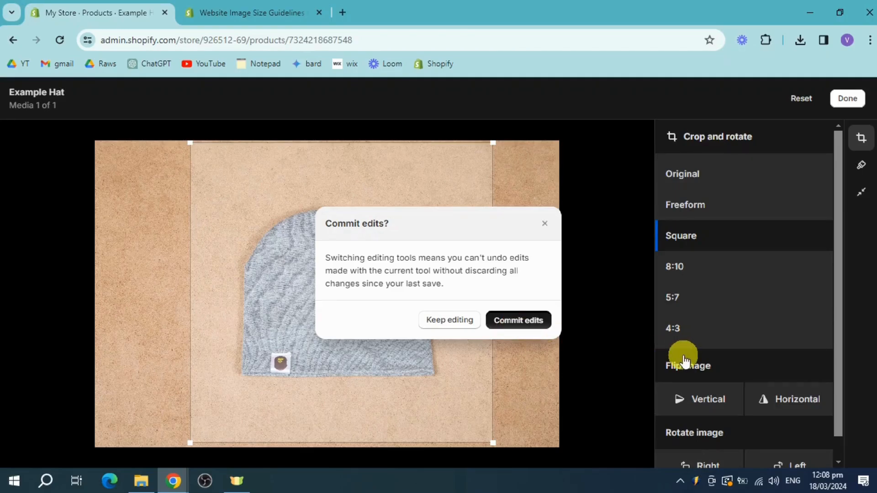
click(516, 320)
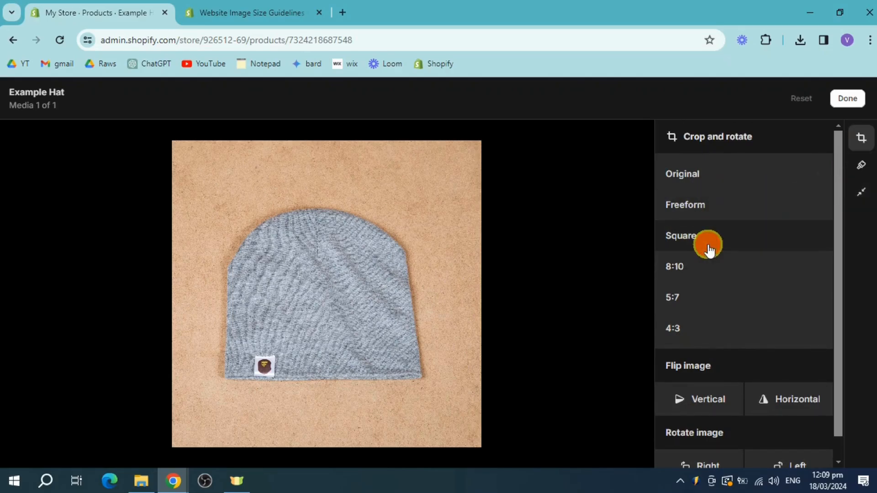
click(681, 236)
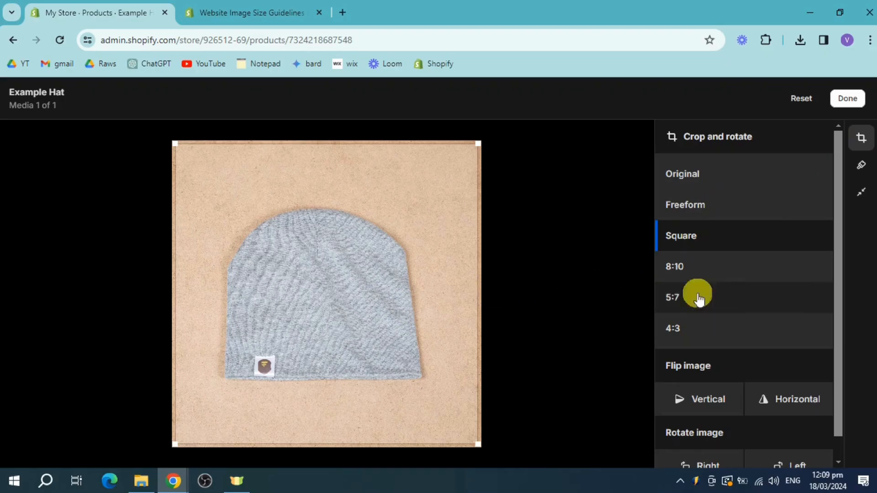
click(862, 192)
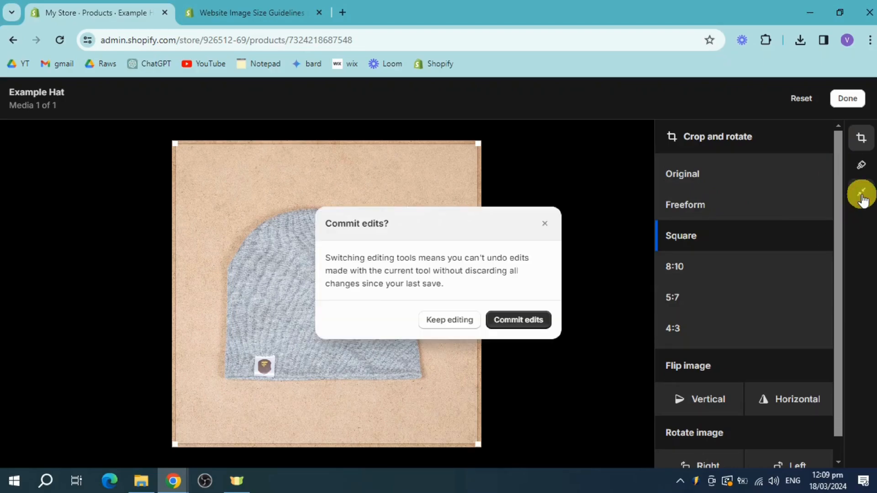
mouse_move(597, 320)
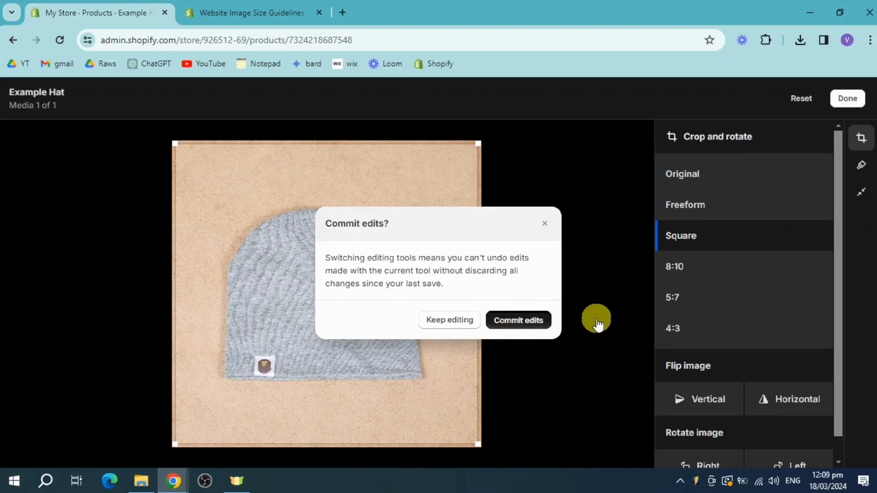
mouse_move(518, 324)
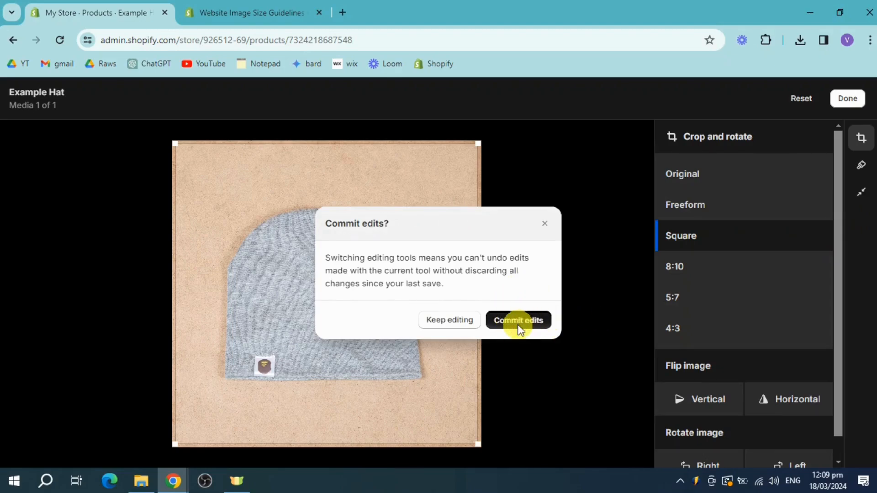
Step: Commit the crop, enter width 30 in Resize, save the image, and recheck the thumbnail guideline
click(517, 319)
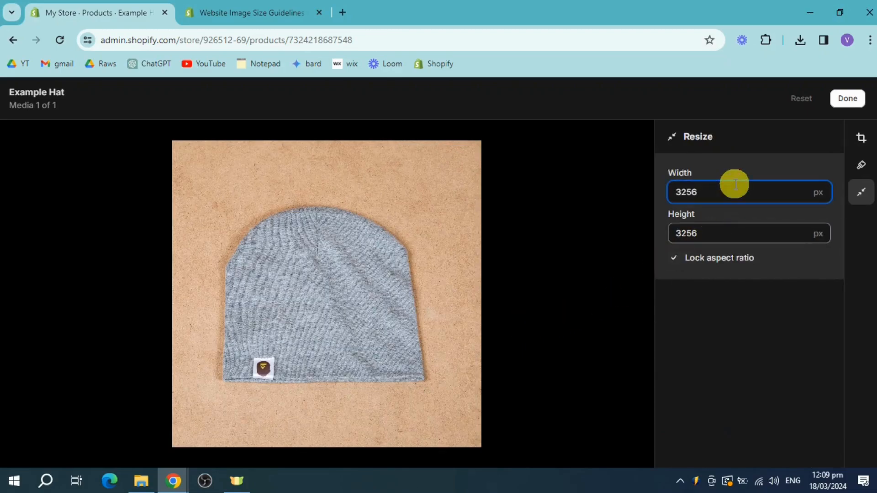
text(30)
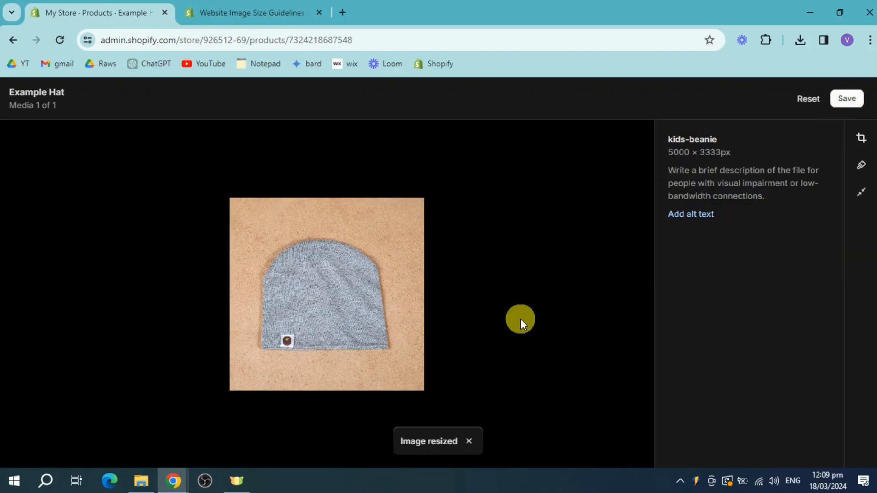
click(846, 98)
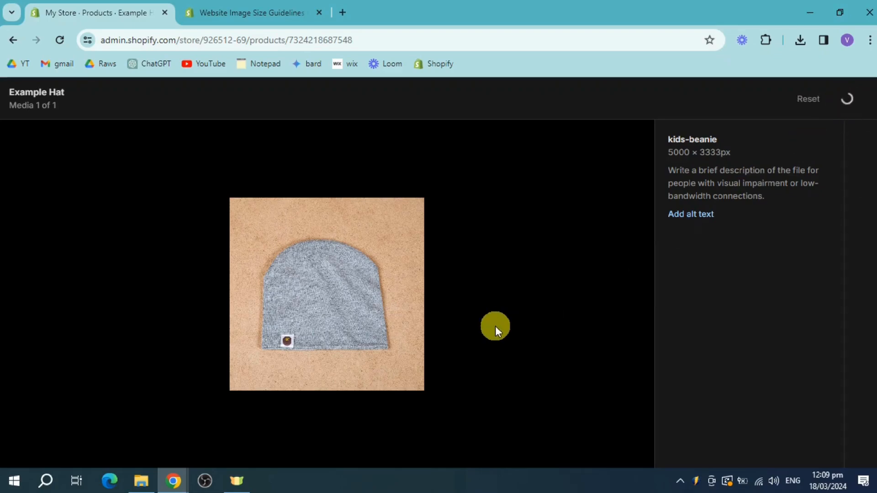
mouse_move(501, 314)
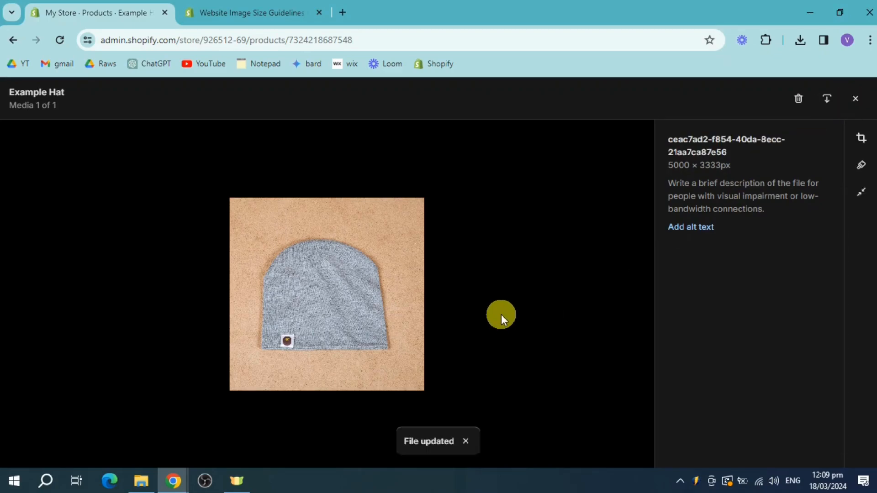
click(251, 12)
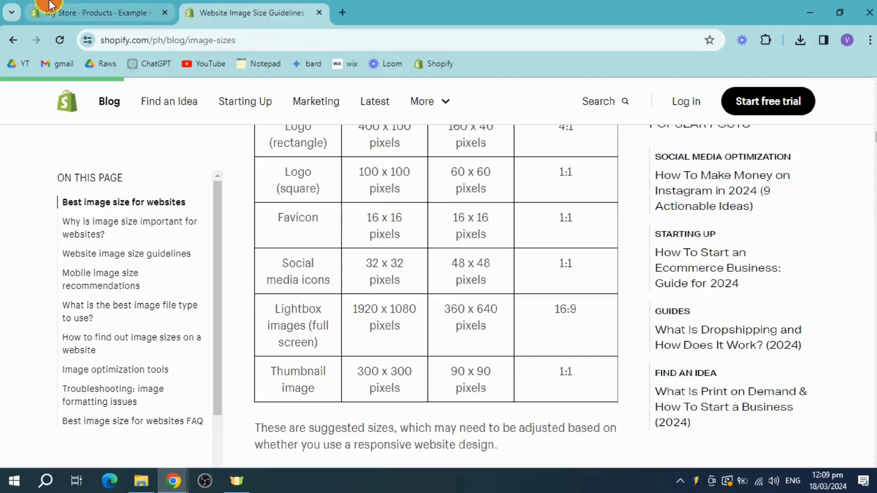
click(90, 12)
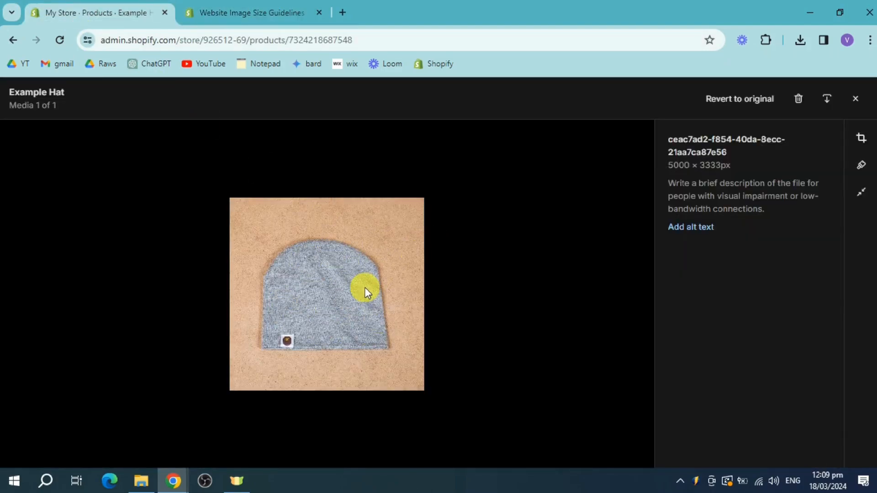